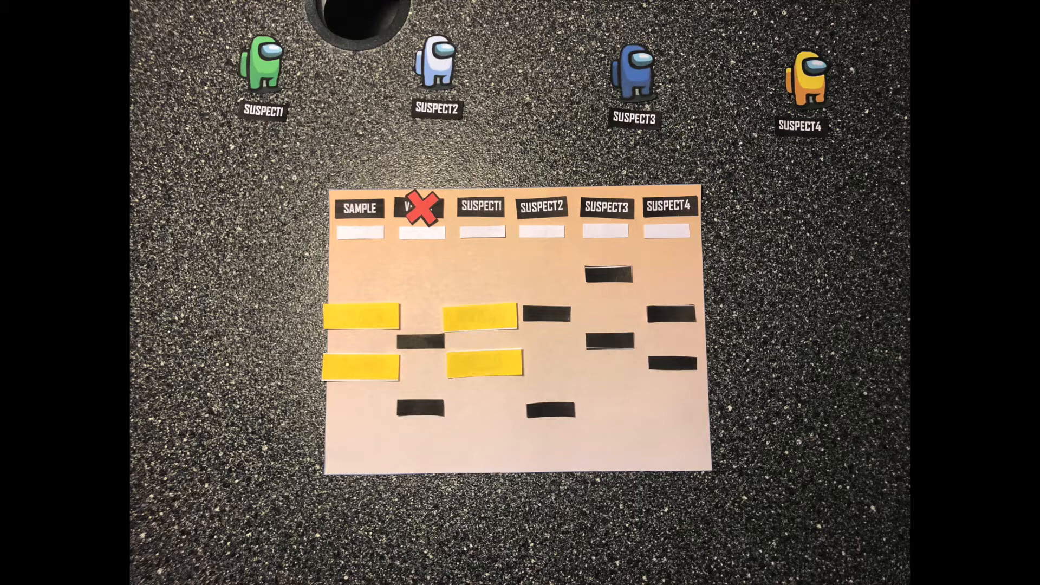
left_click(542, 208)
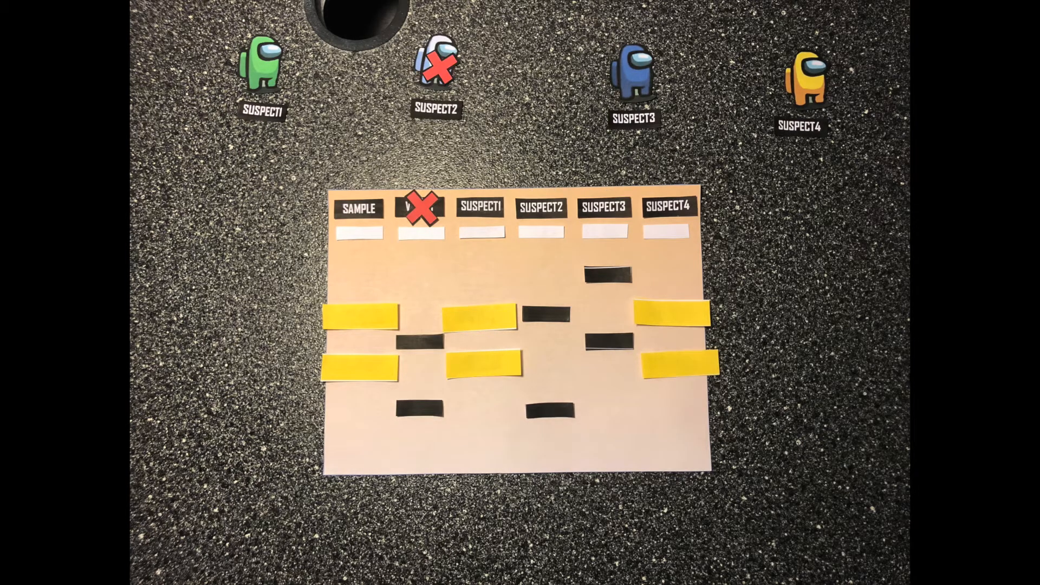
left_click(630, 69)
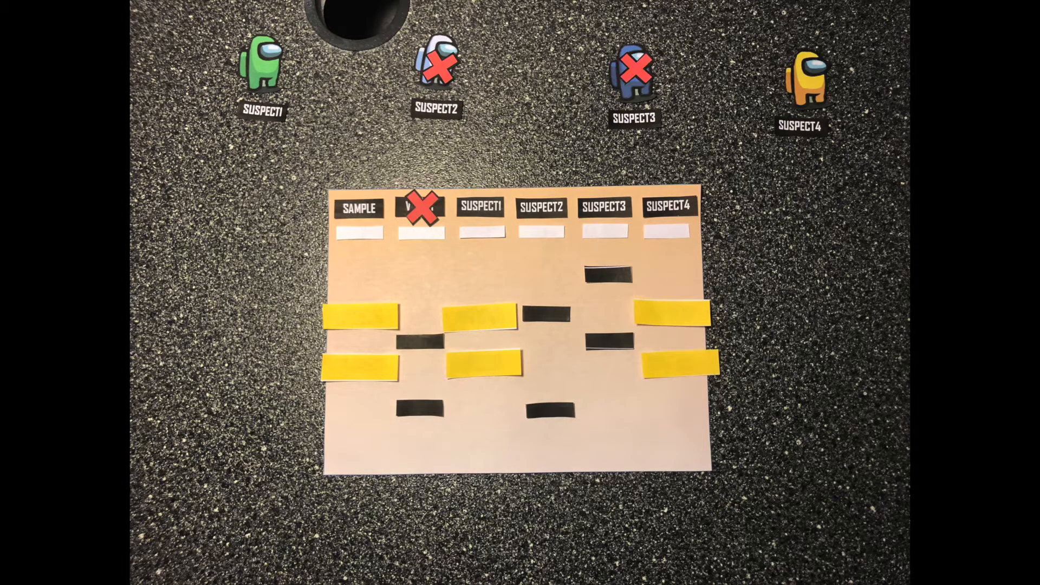